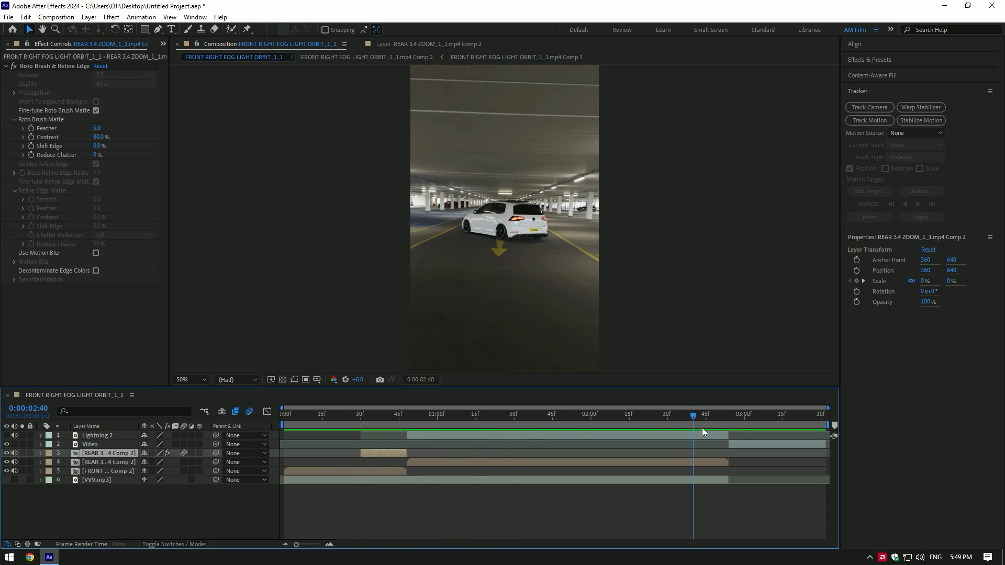
# - Set the Roto Brush Matte Feather to 5 and Contrast to 80% in Effect Controls
pyautogui.click(869, 107)
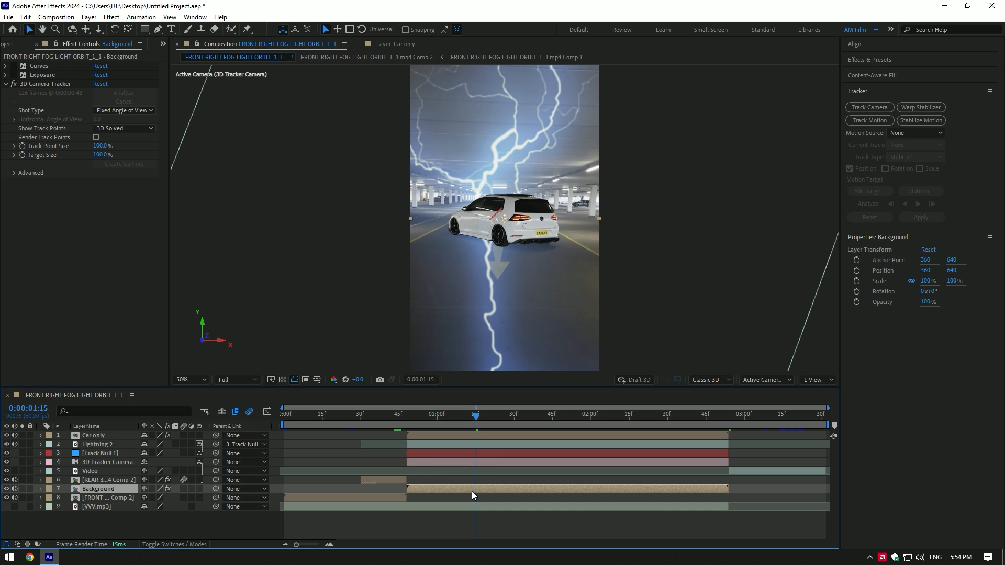
# - Parent the Lightning 2 layer to Track Null 1 from the background camera track
pyautogui.click(98, 444)
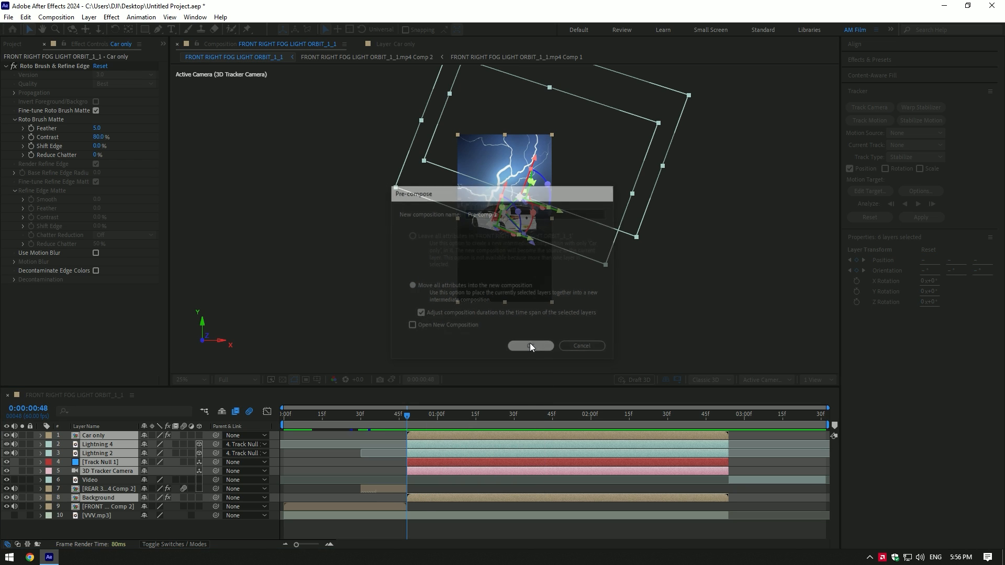
# - Pre-compose the car, lightning and tracking layers into Pre-comp 1
pyautogui.click(529, 345)
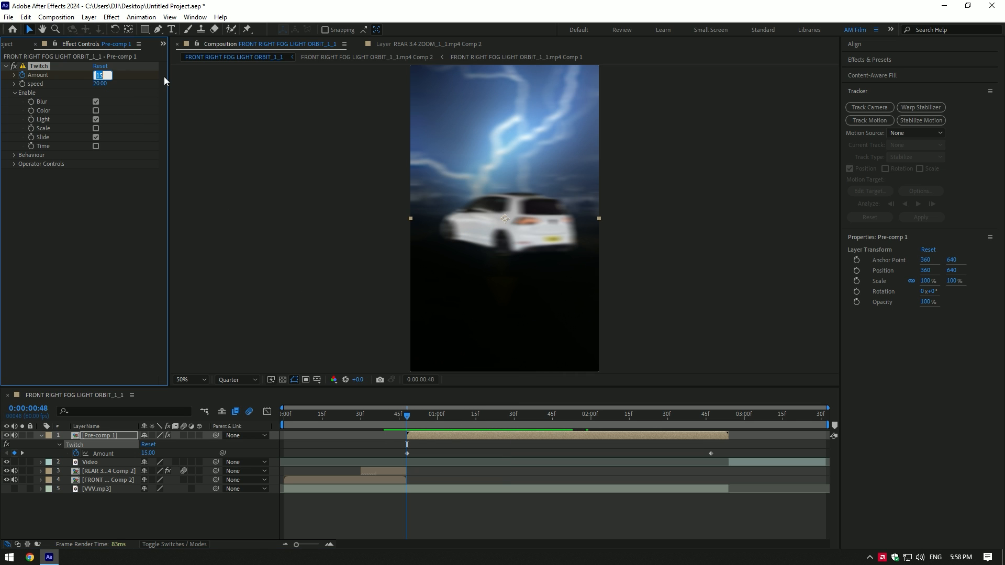